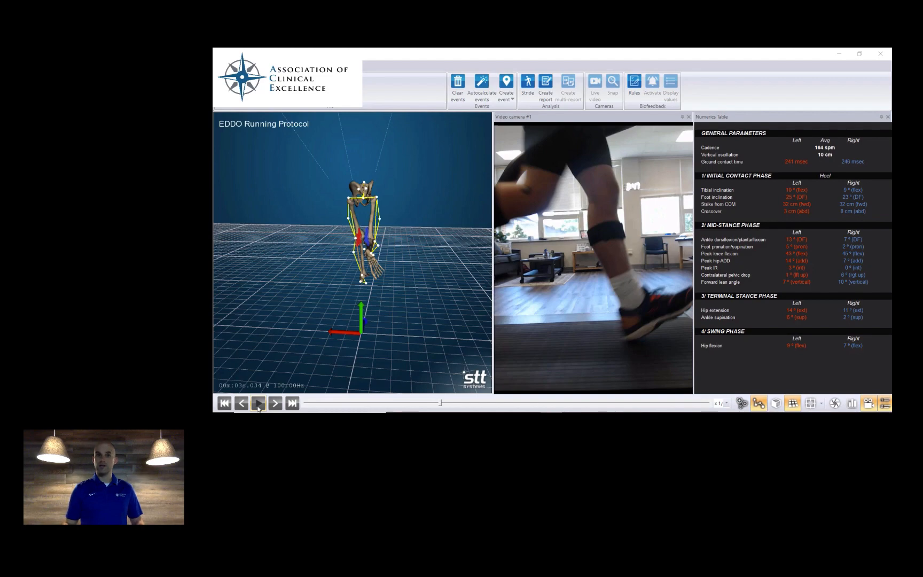
Play back the 164 spm baseline capture and load the 173 spm metronome capture in its place
click(257, 403)
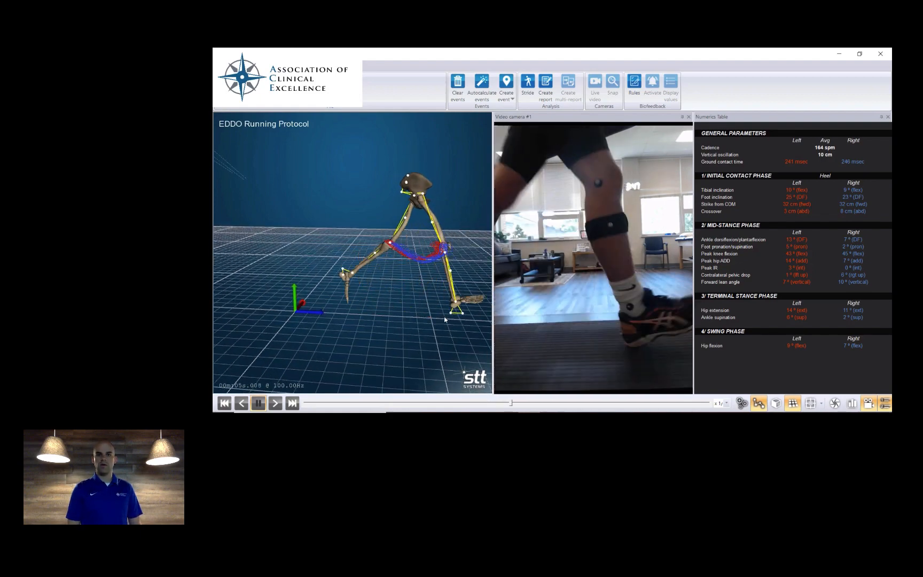
click(257, 402)
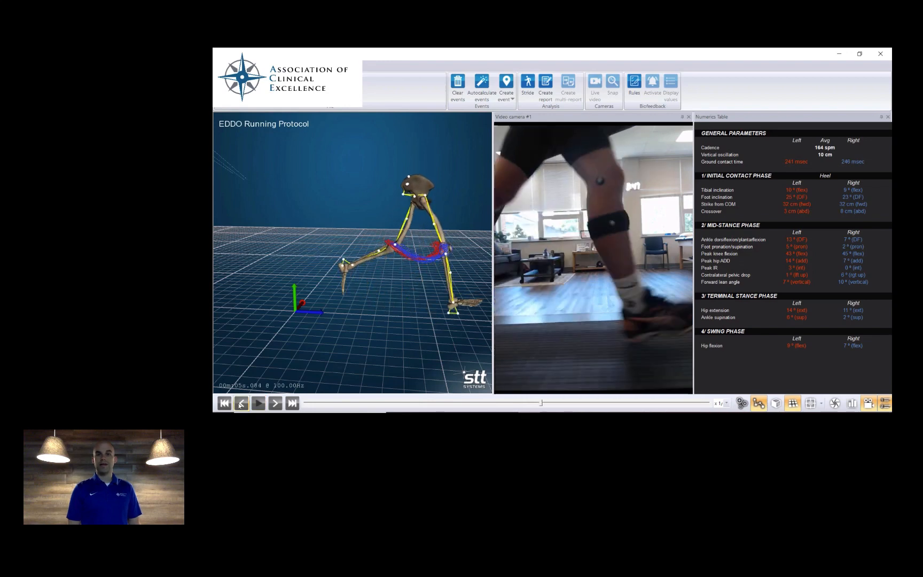
click(275, 403)
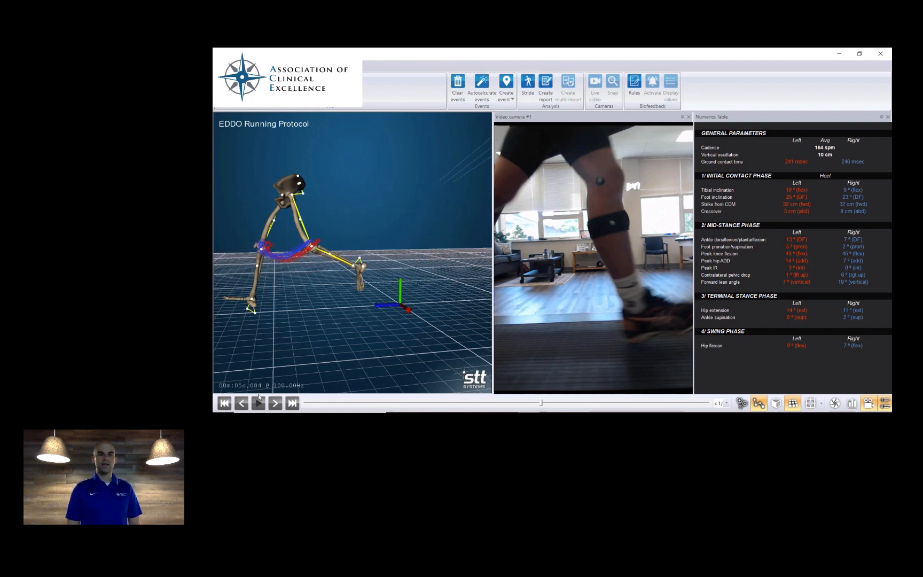
click(257, 403)
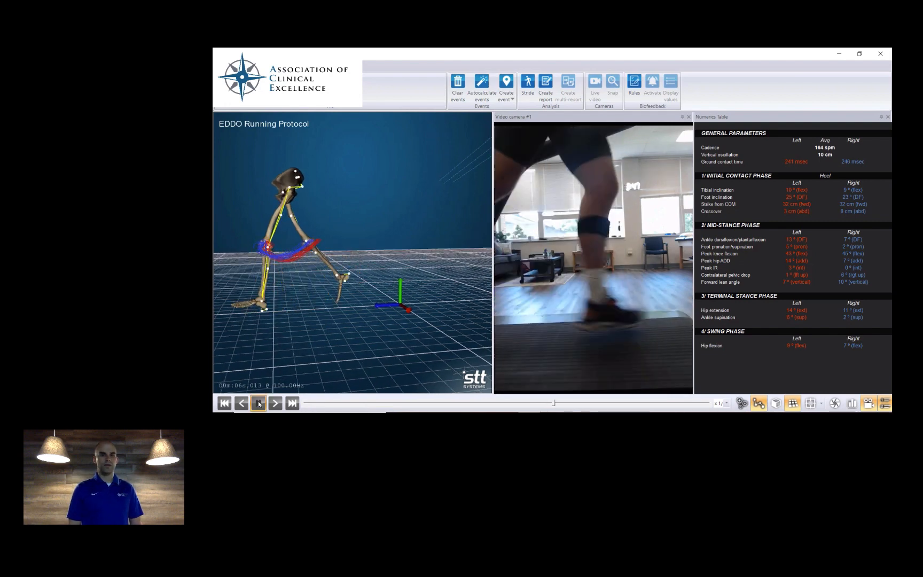
click(258, 403)
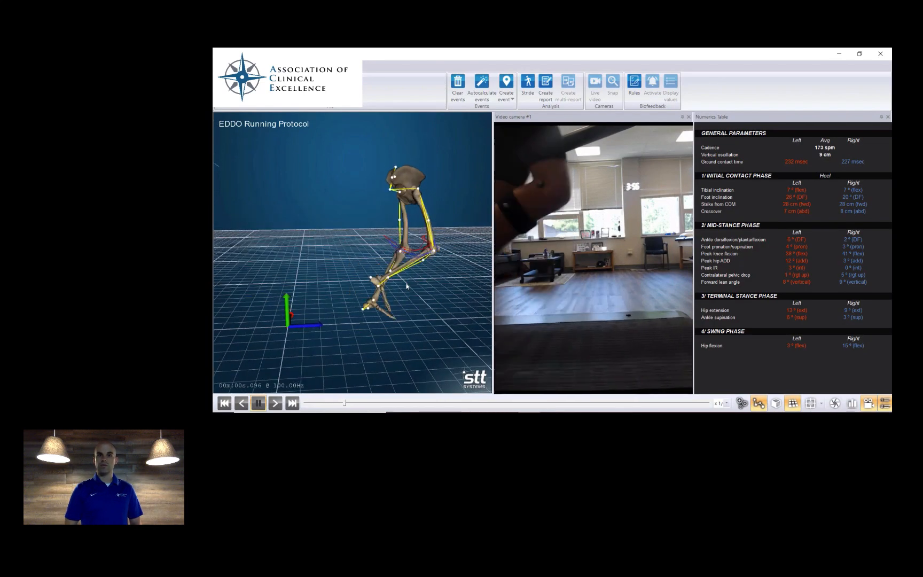
Play the 173 spm metronome capture, then load the 180 spm Live Feedback Best capture
click(274, 403)
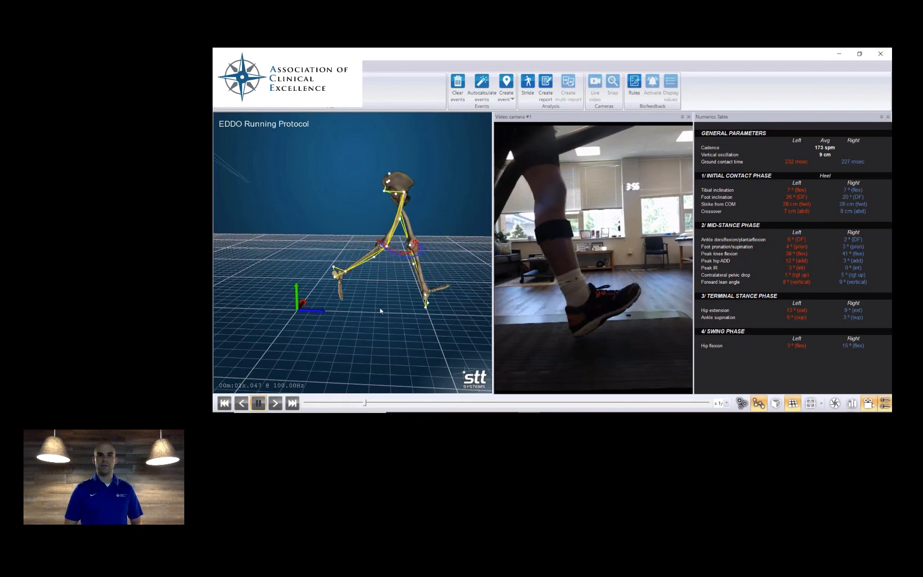
click(258, 403)
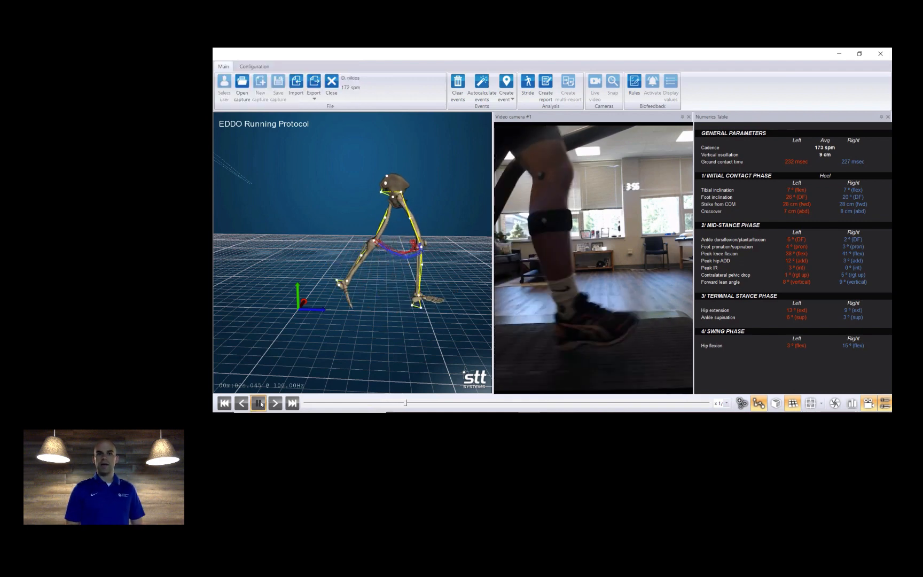
click(258, 403)
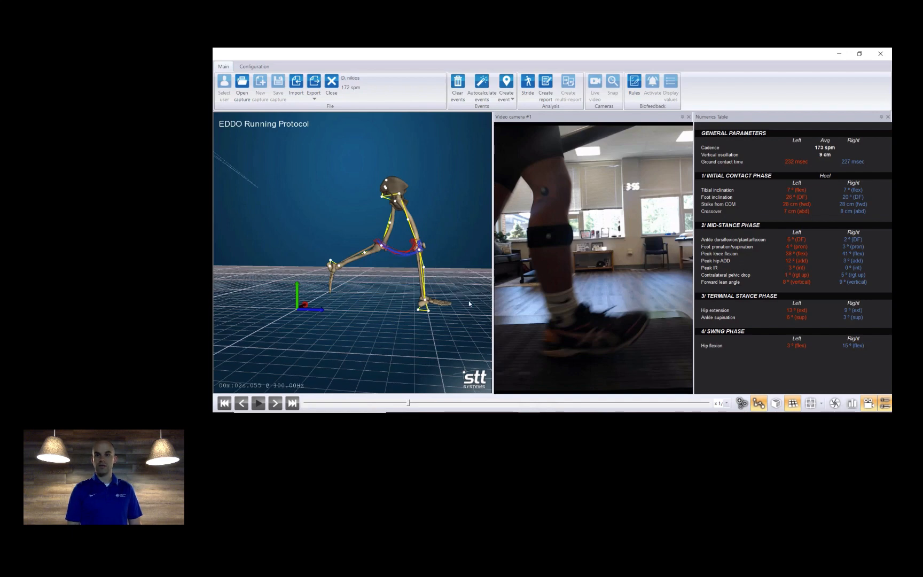
mouse_move(428, 241)
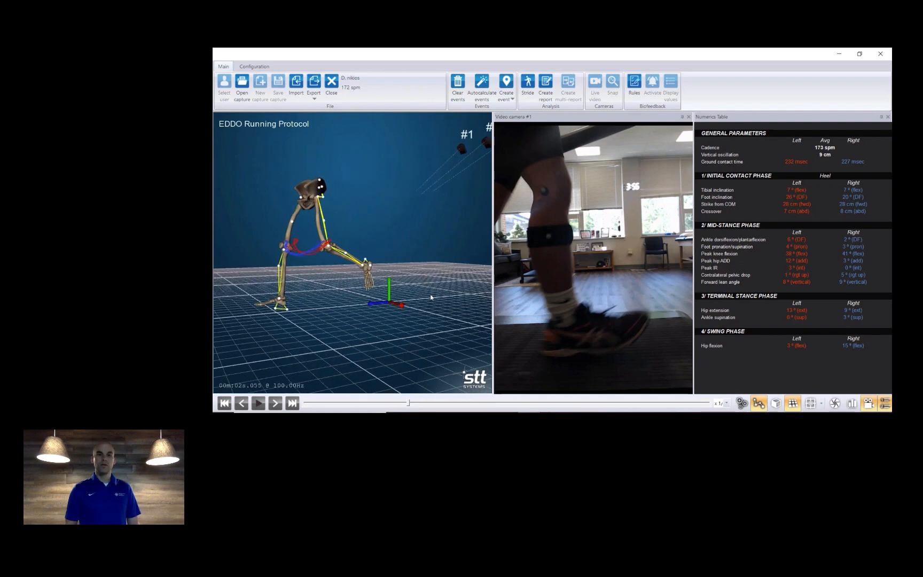
click(258, 403)
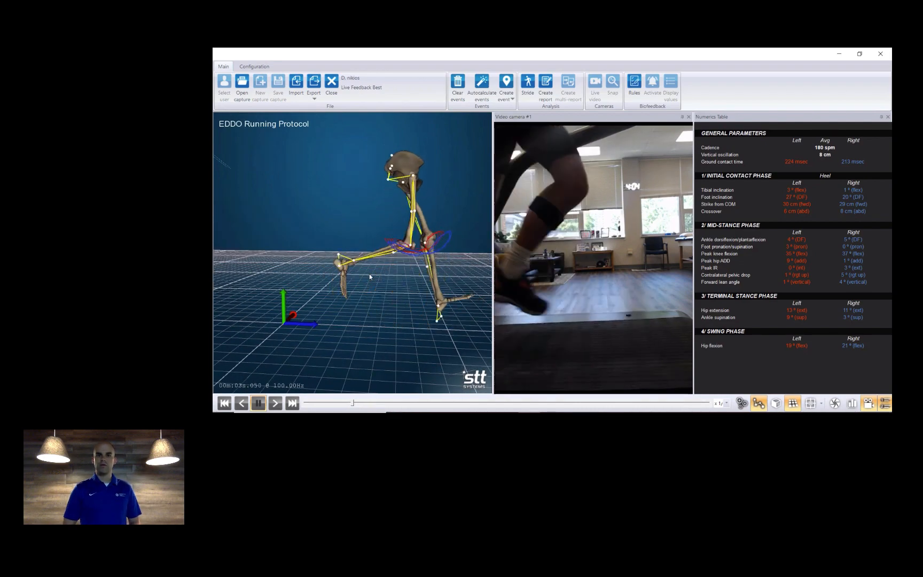
Step through the 180 spm capture frame by frame and show the joint-angle charts panel
click(257, 403)
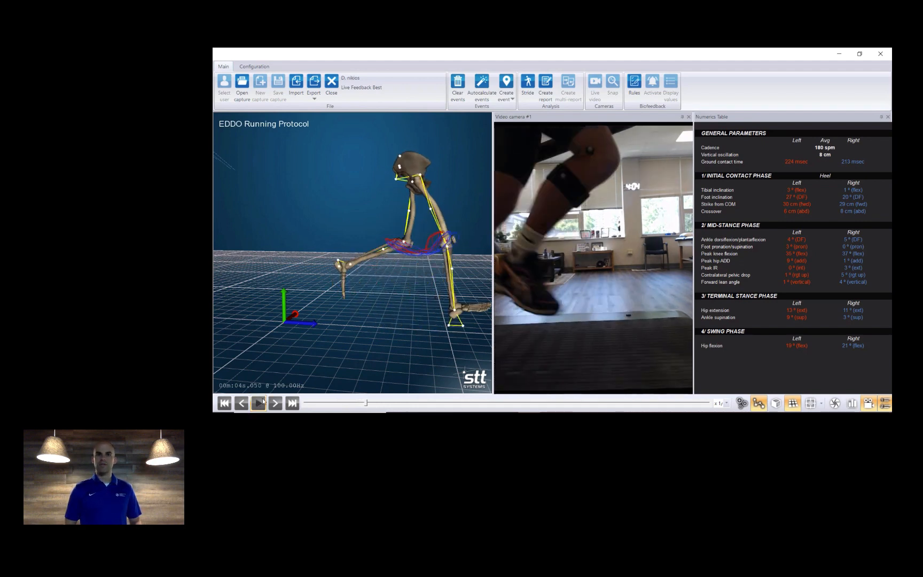
click(258, 402)
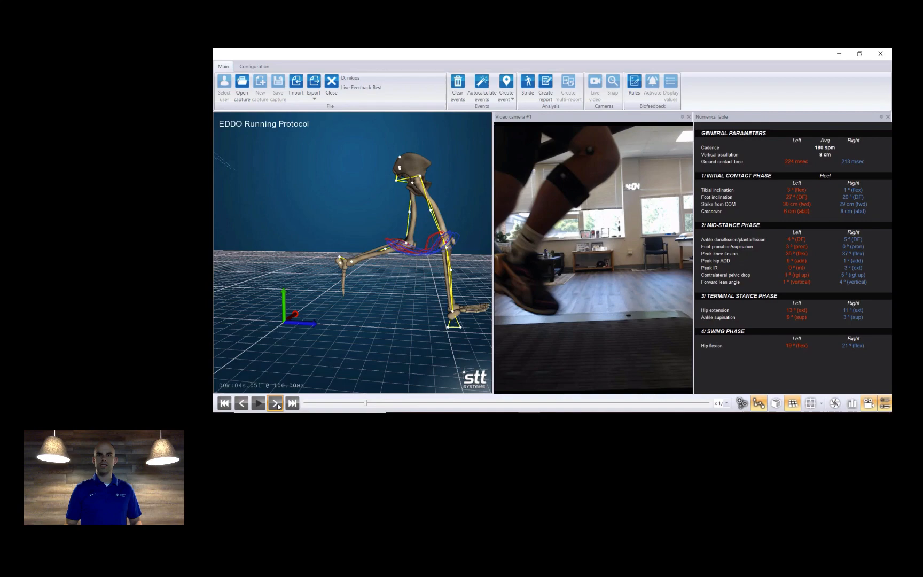
click(274, 403)
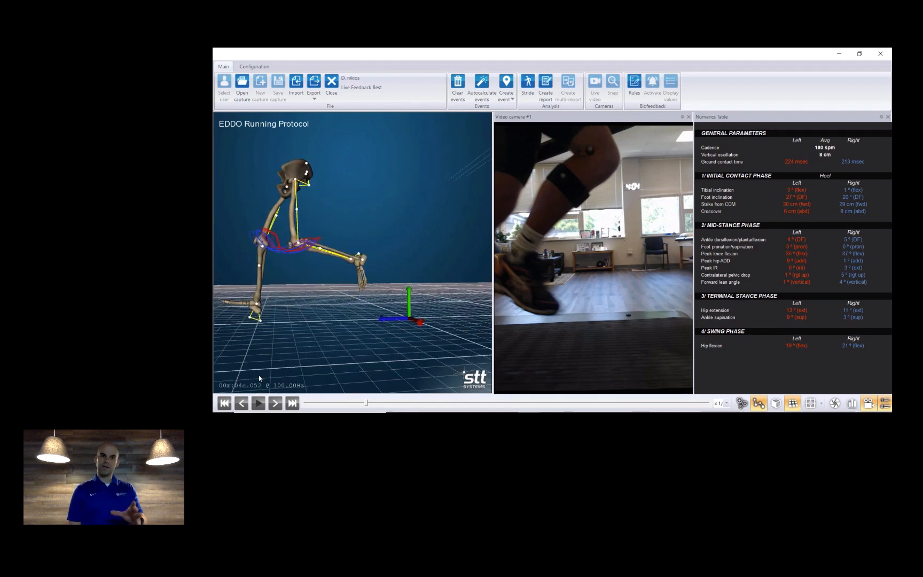
click(258, 402)
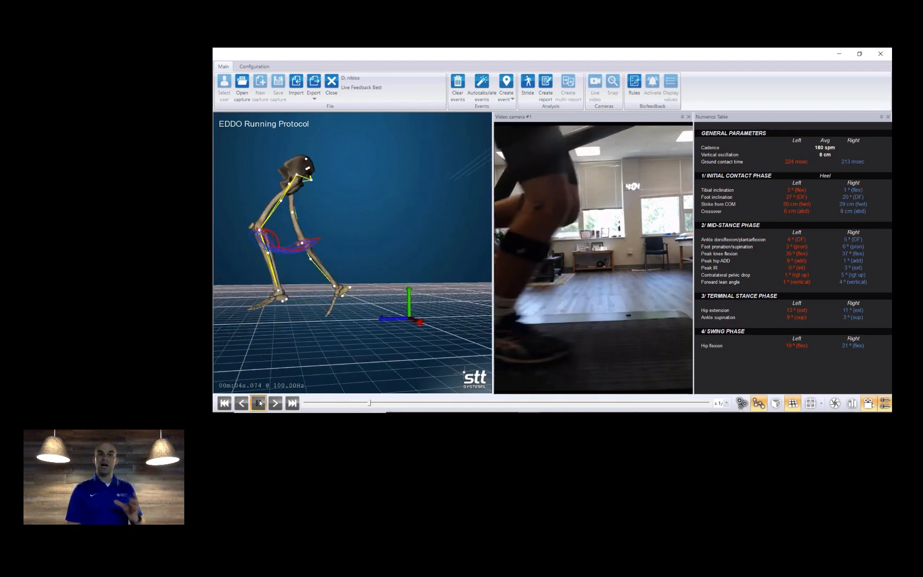
click(257, 403)
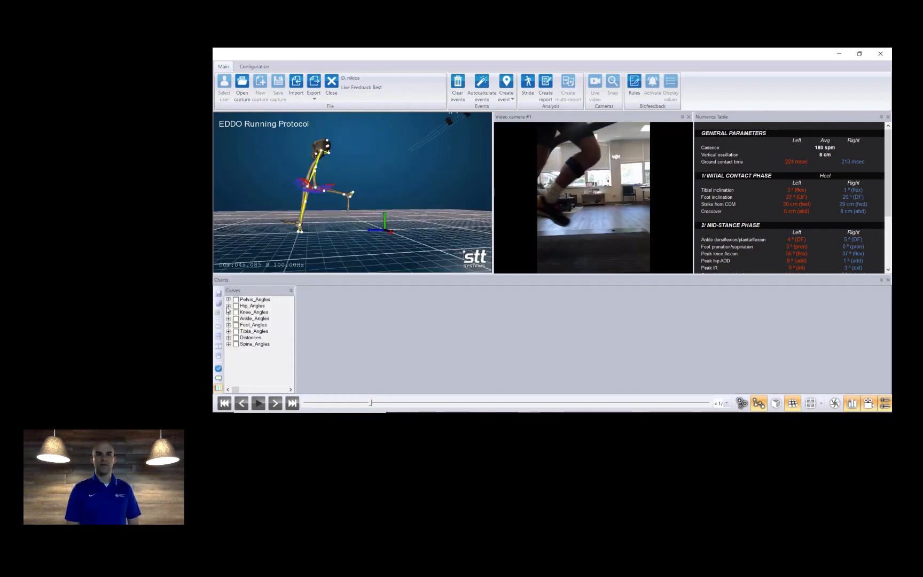
Plot left and right hip flexion-extension curves from the Hip_Angles group
click(230, 305)
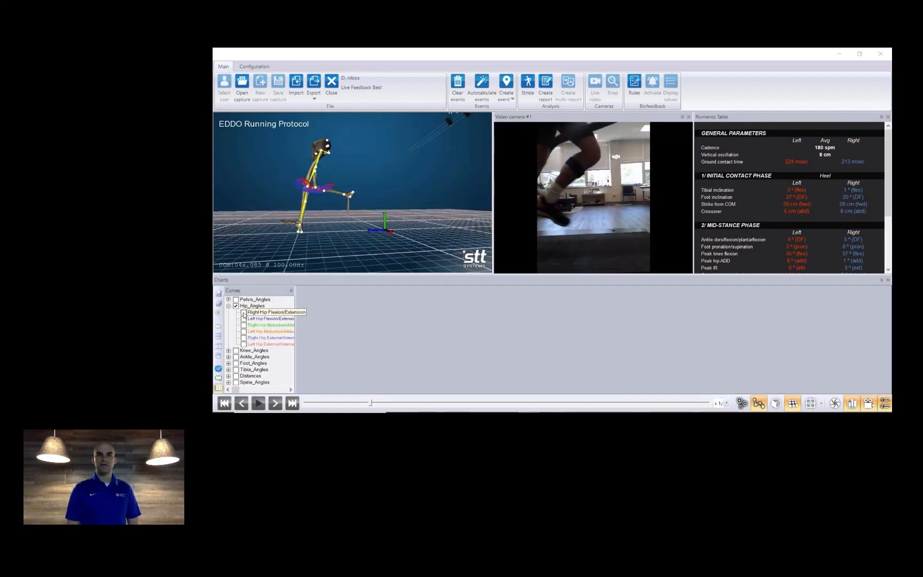
click(244, 318)
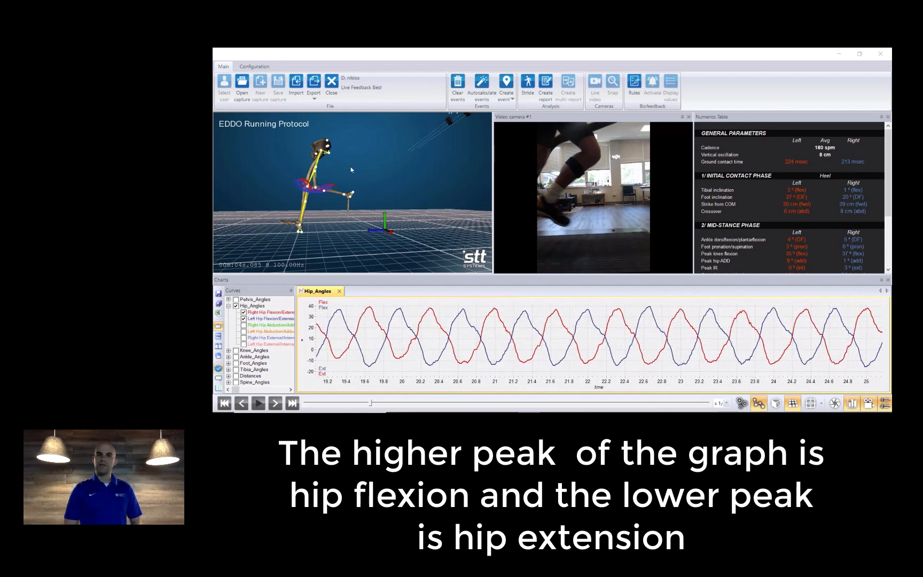
mouse_move(242, 84)
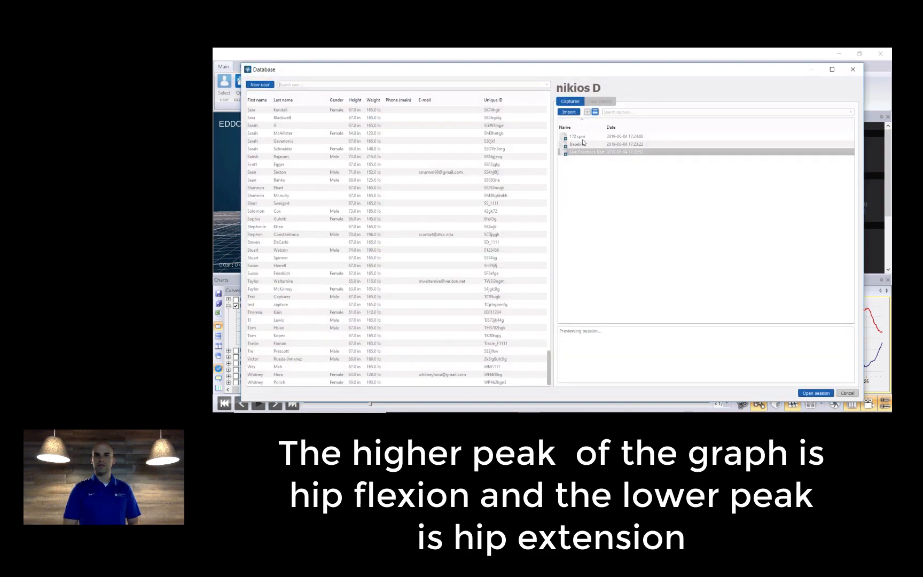
Reopen the 172 spm capture and plot its left and right hip flexion-extension curves
click(577, 136)
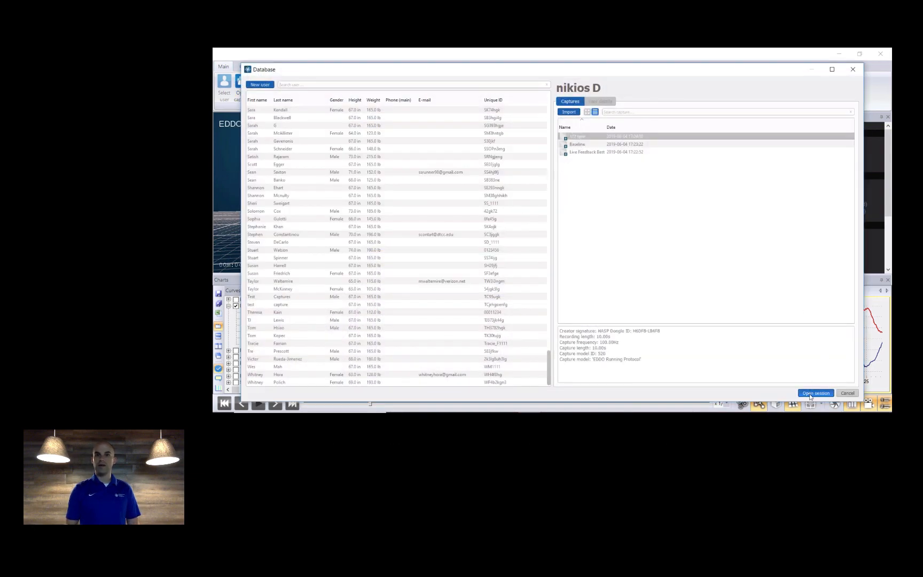
click(815, 393)
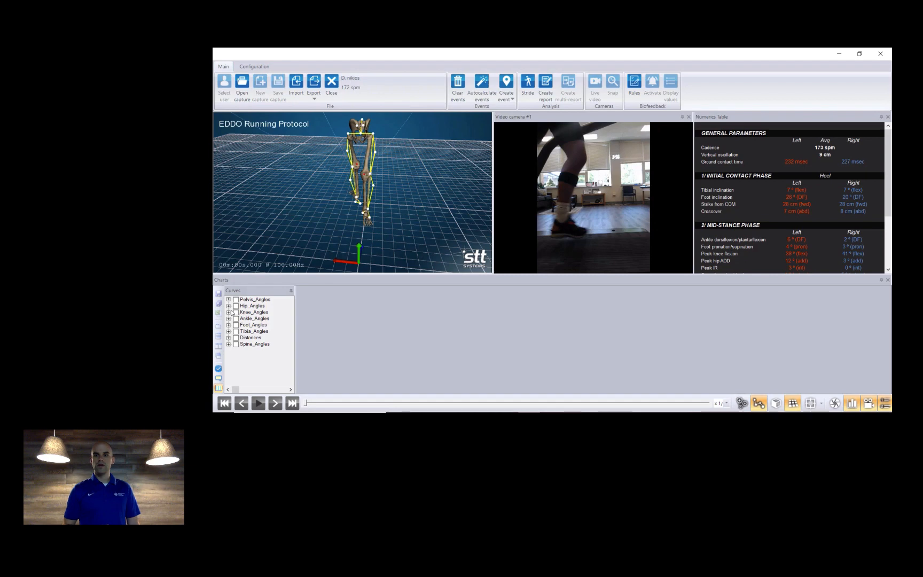
click(231, 305)
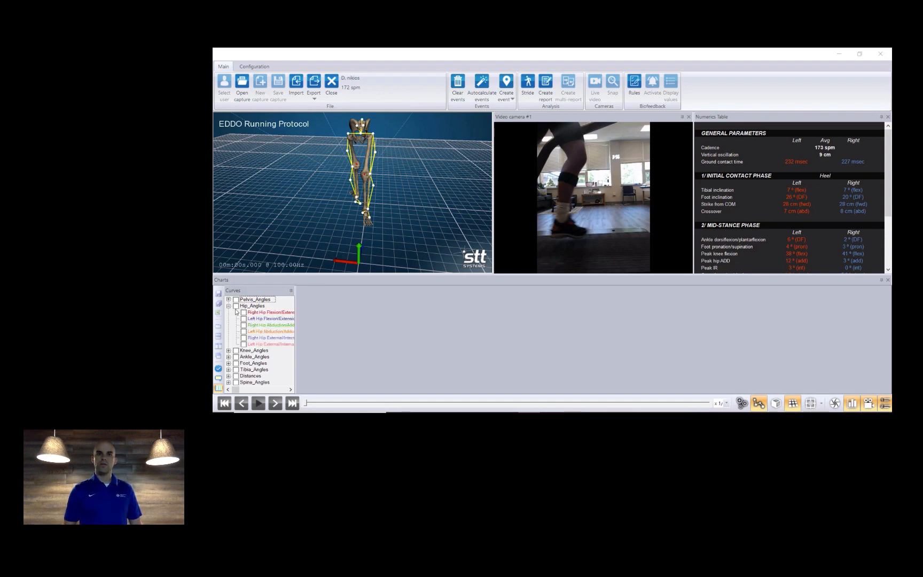
click(242, 312)
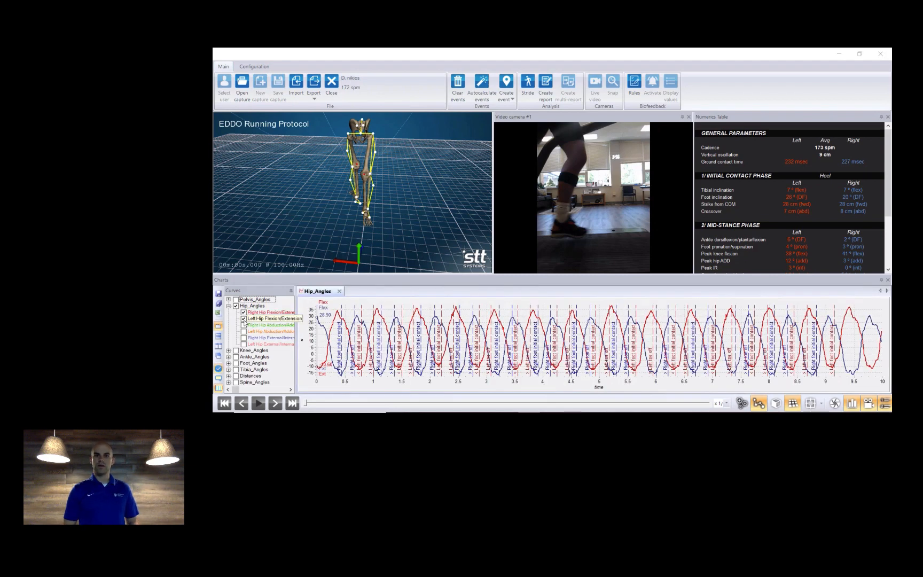
click(244, 312)
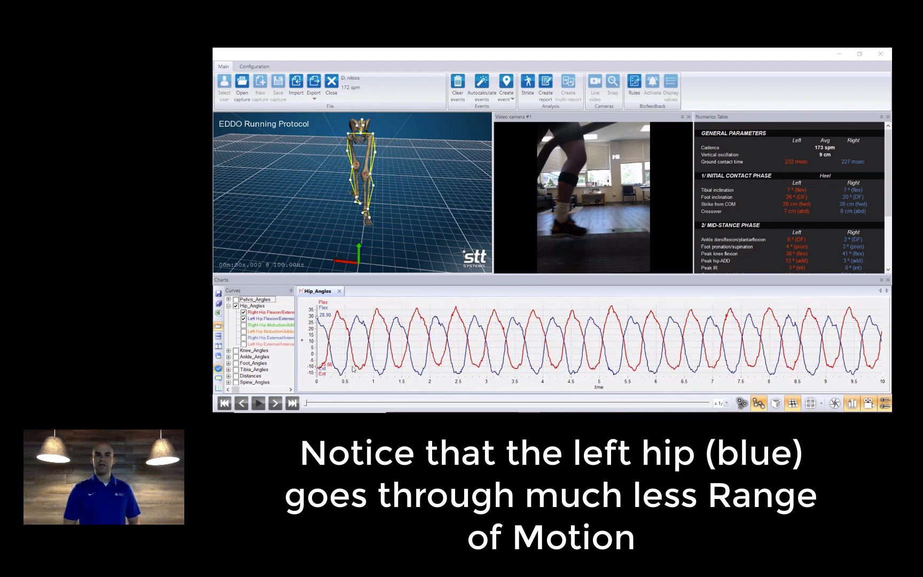